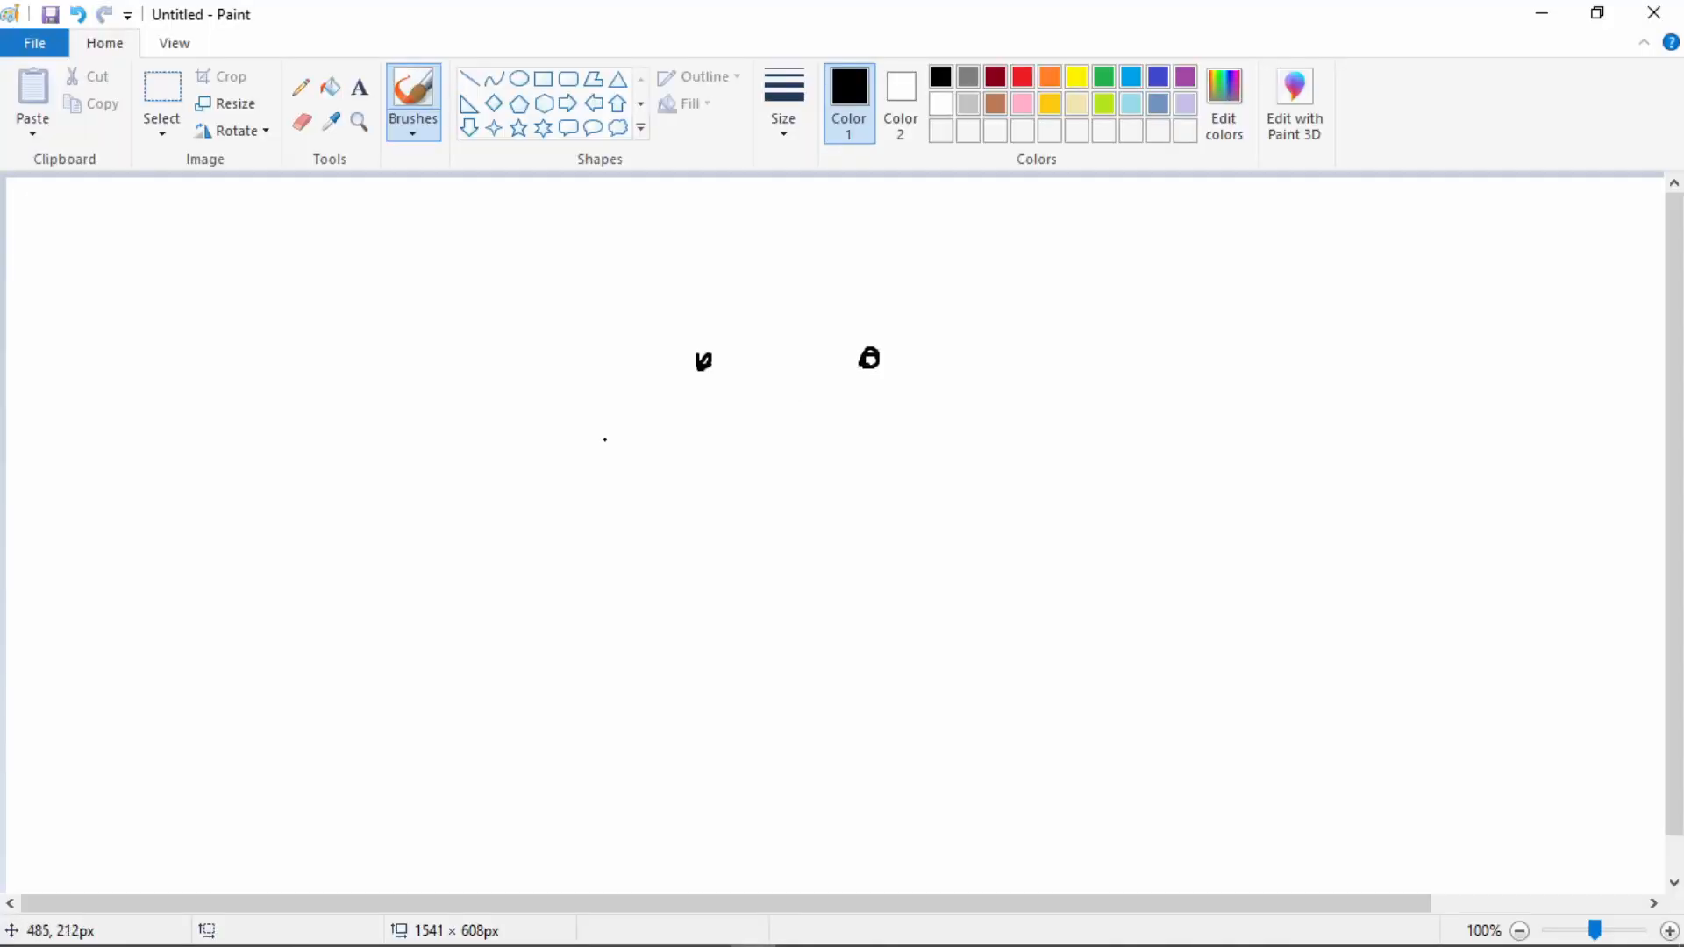
Step: Scroll through the FadeTo Mathf.Lerp alpha code, then bring up smol tree.png in Krita
drag(604, 440, 1025, 441)
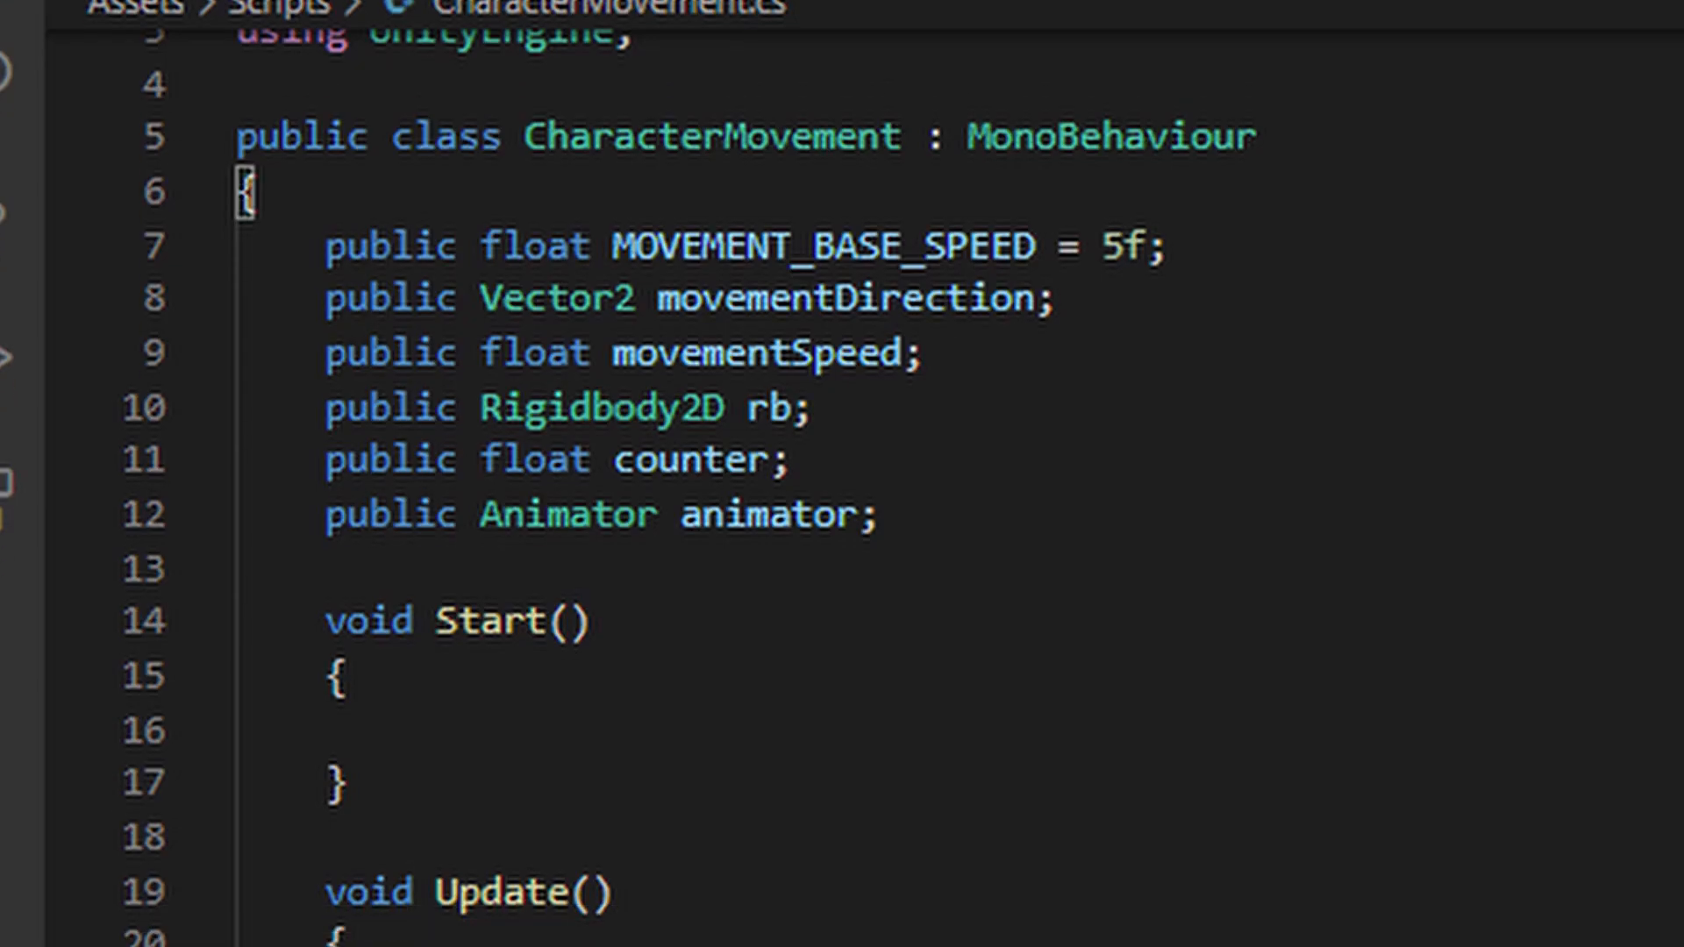
scroll(down, 3)
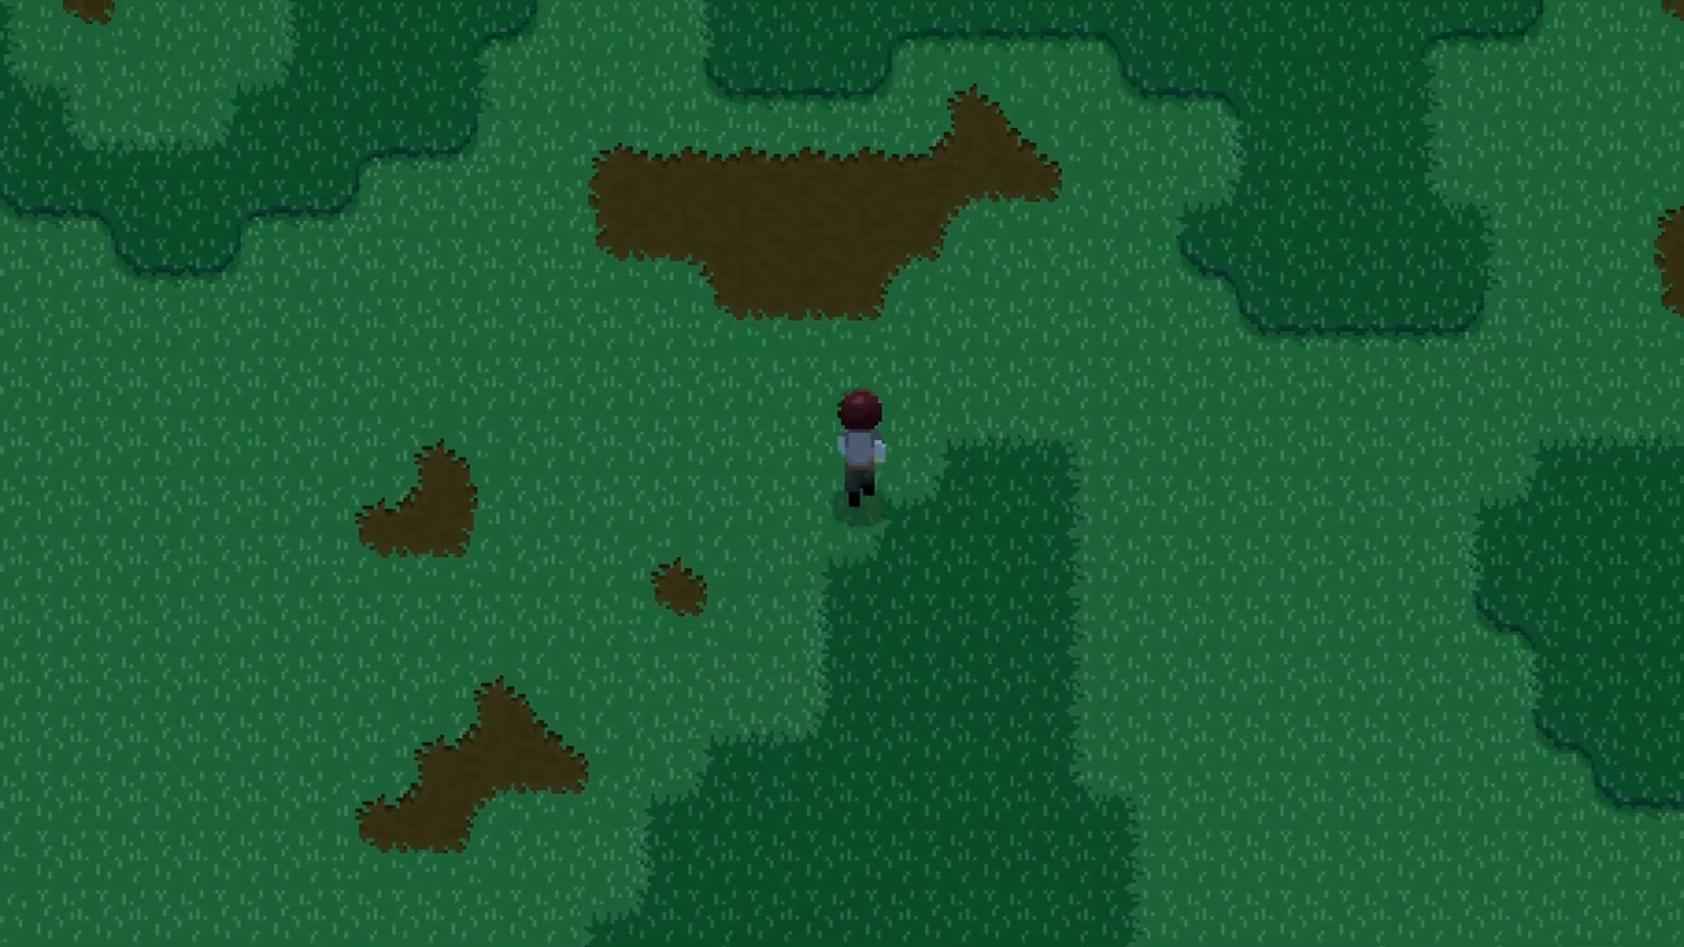
key(ArrowUp)
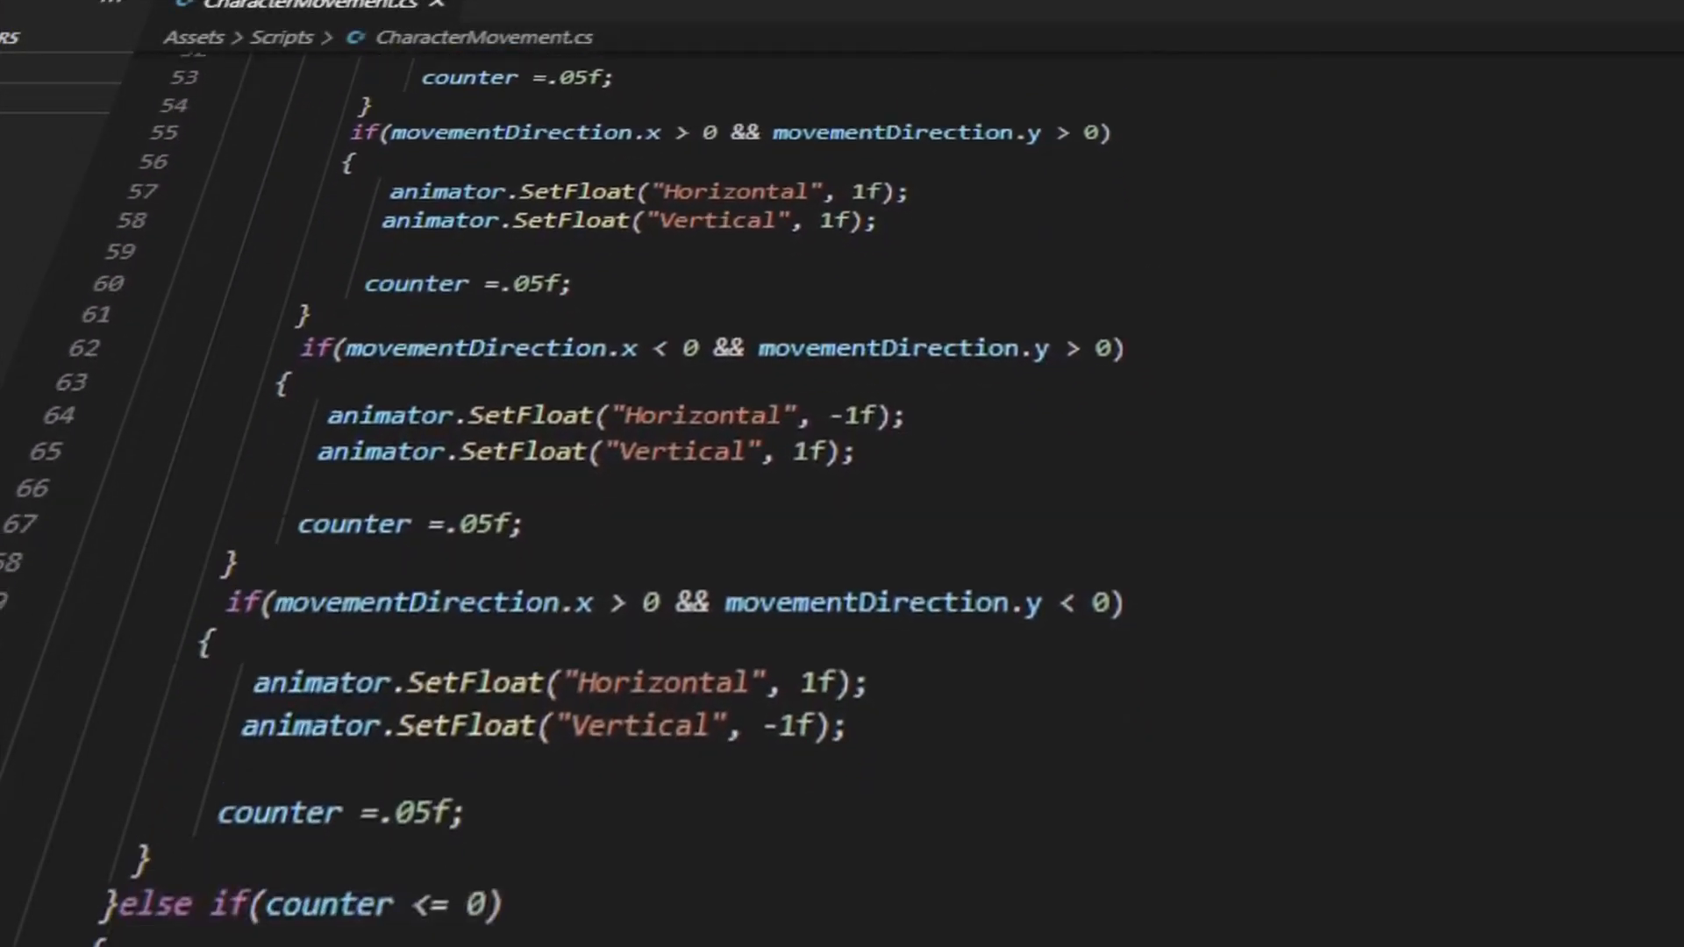
scroll(down, 3)
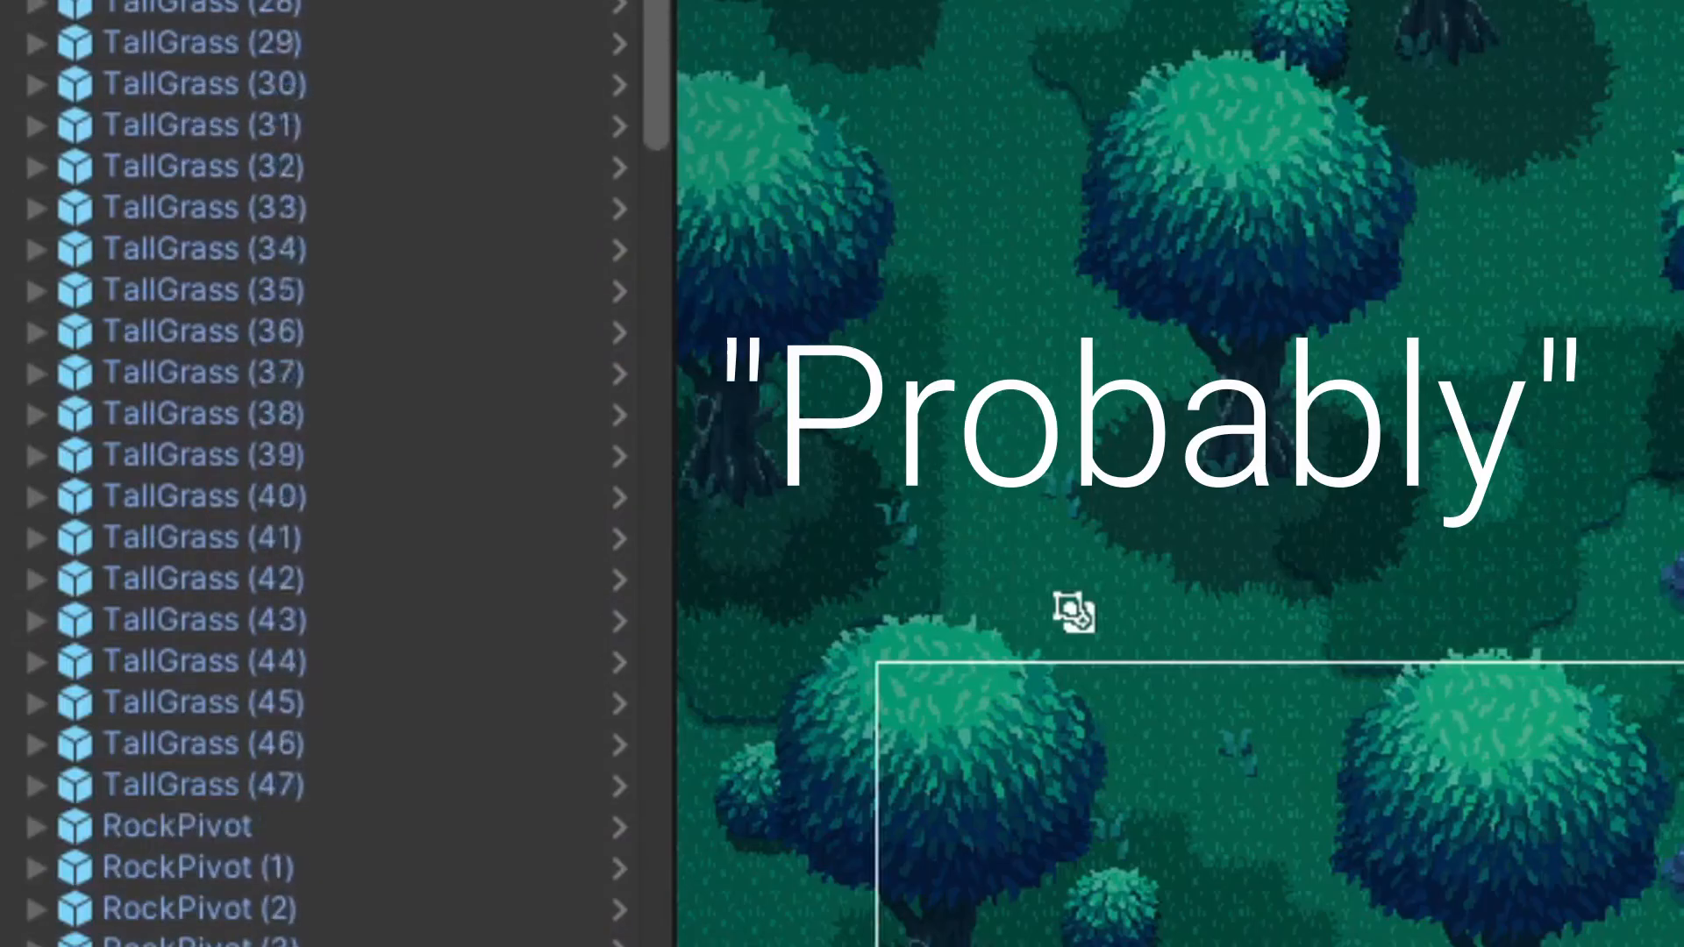
scroll(down, 3)
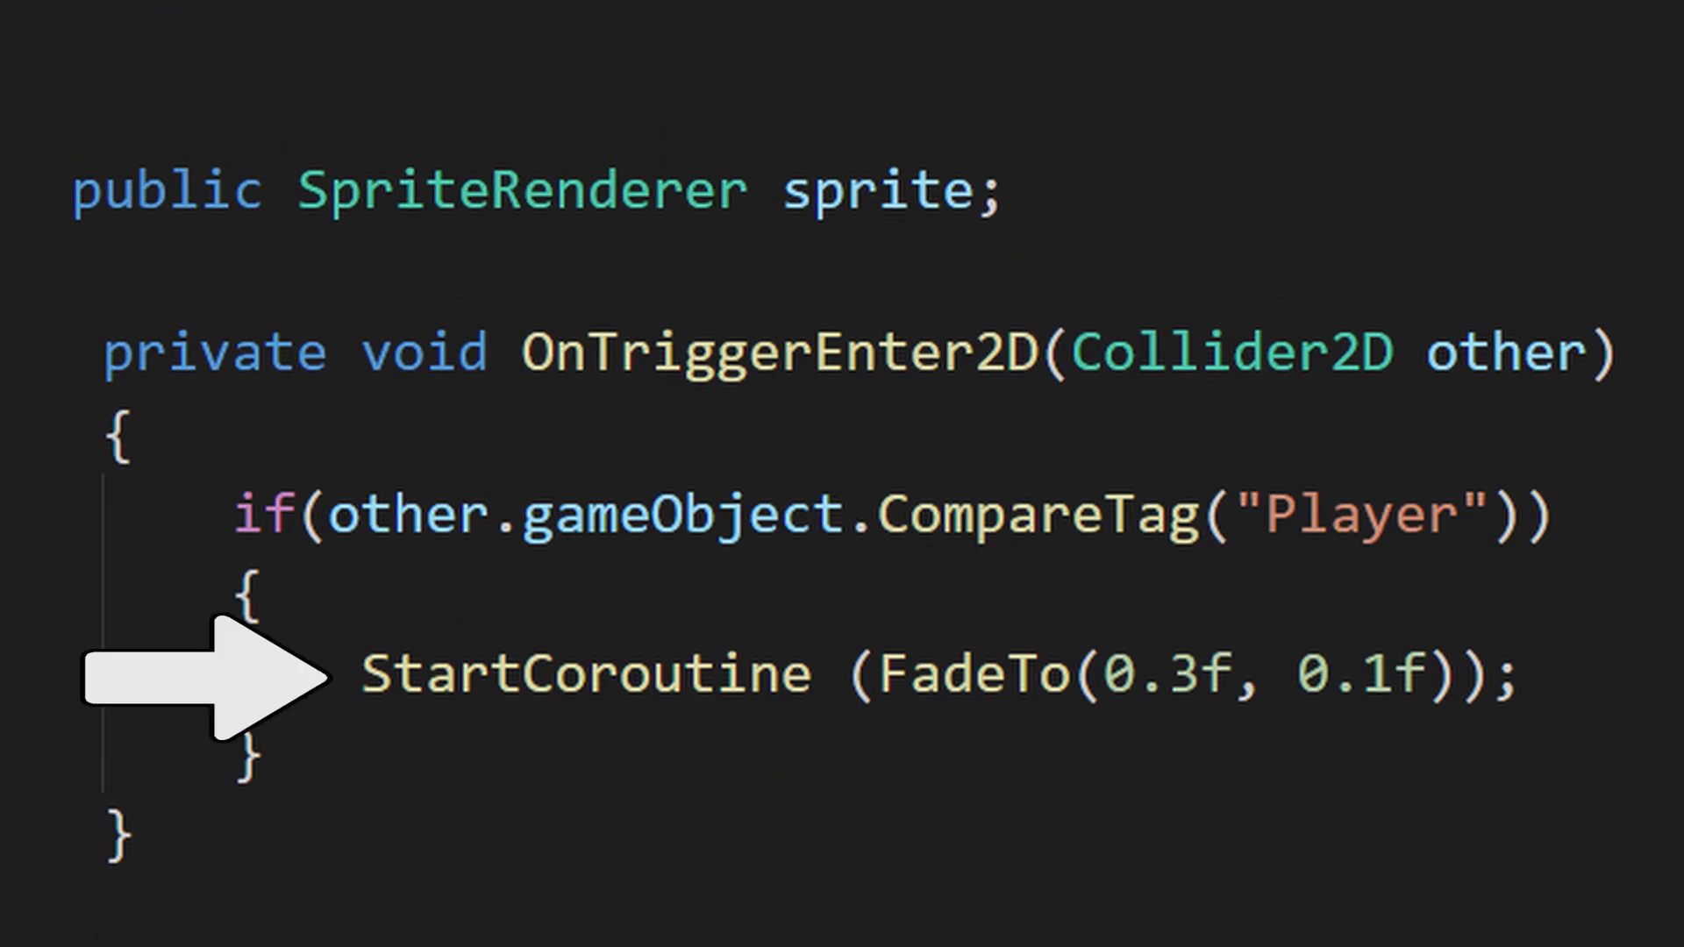
scroll(down, 3)
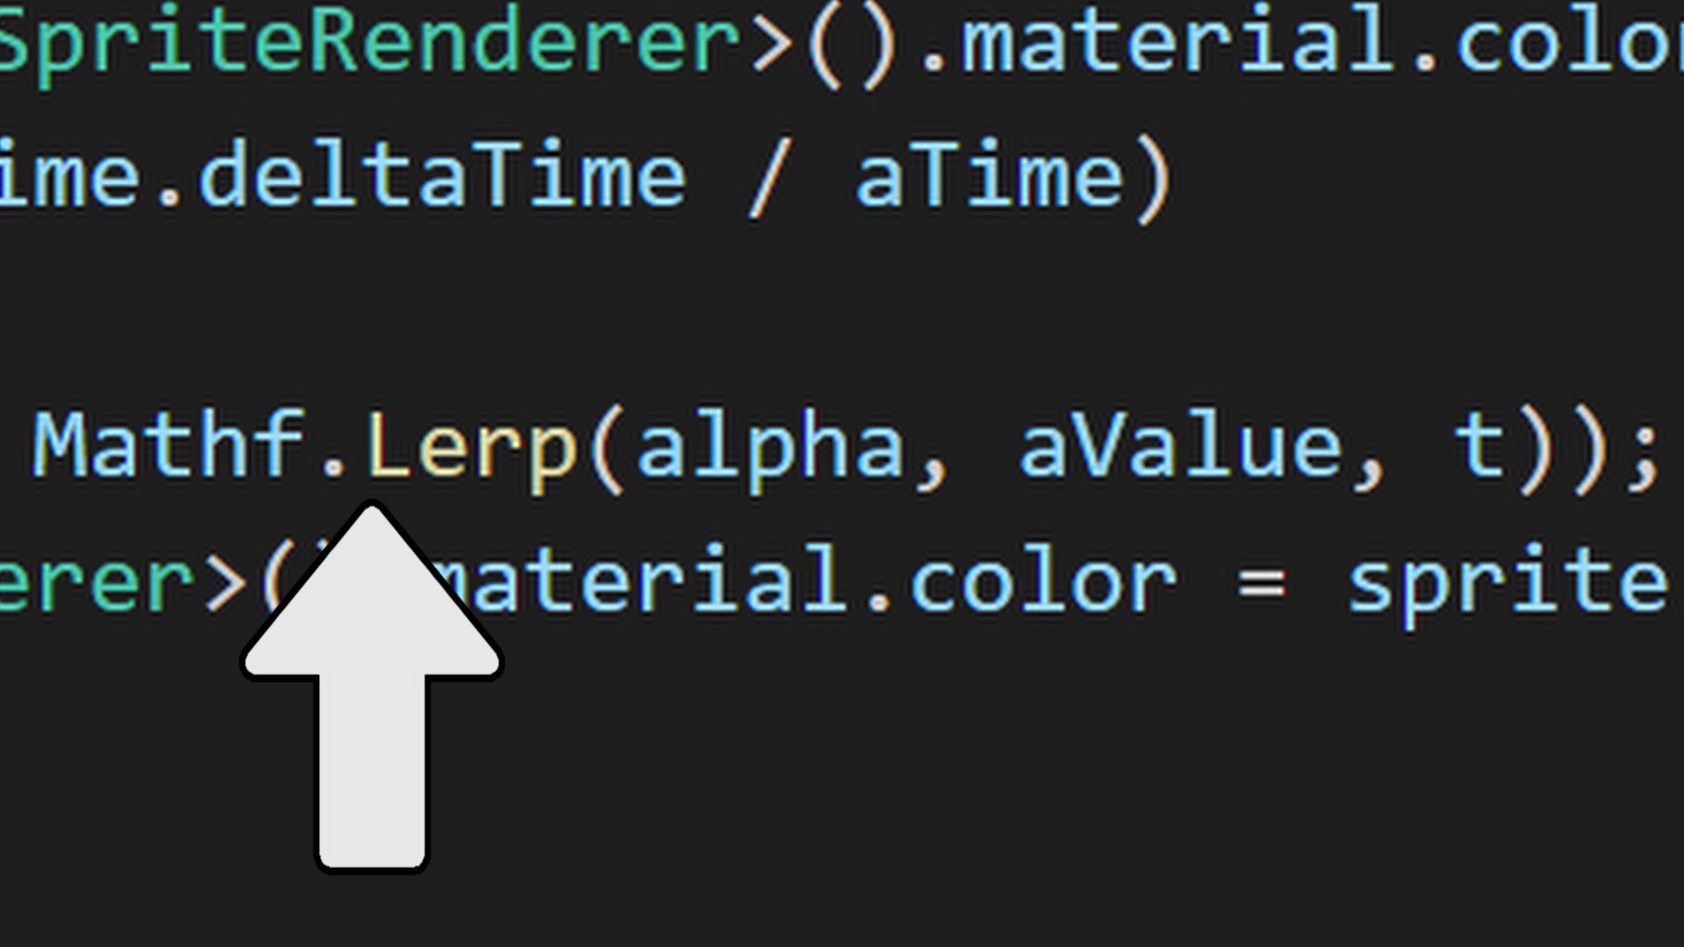
mouse_move(759, 529)
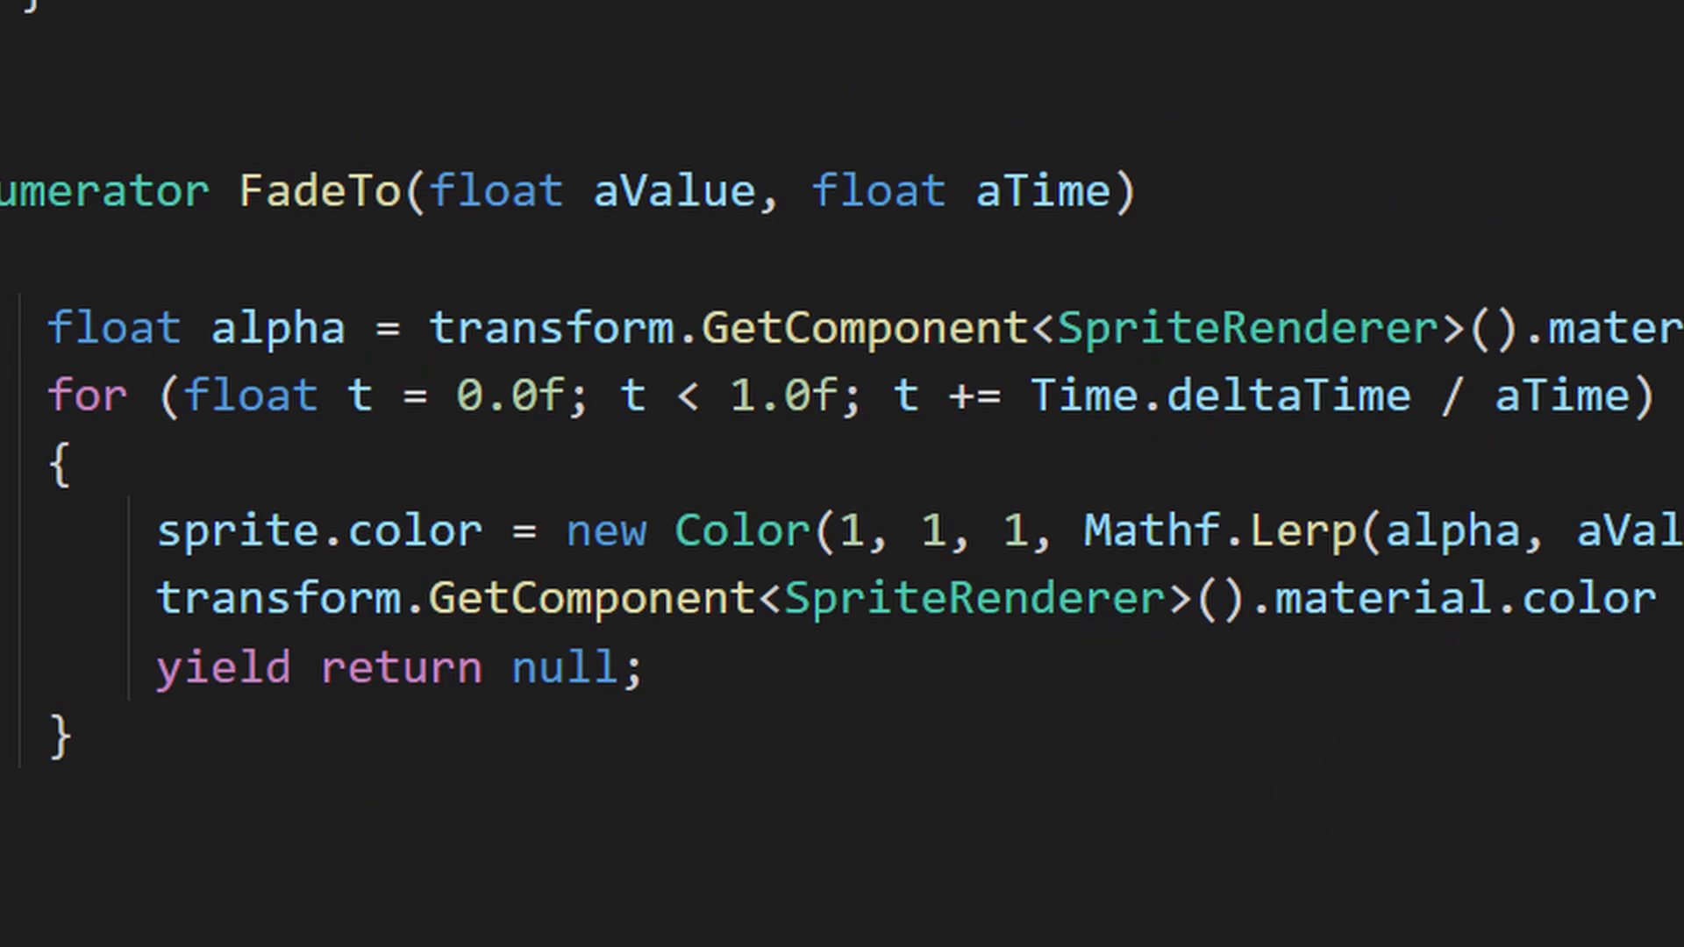
click(1029, 599)
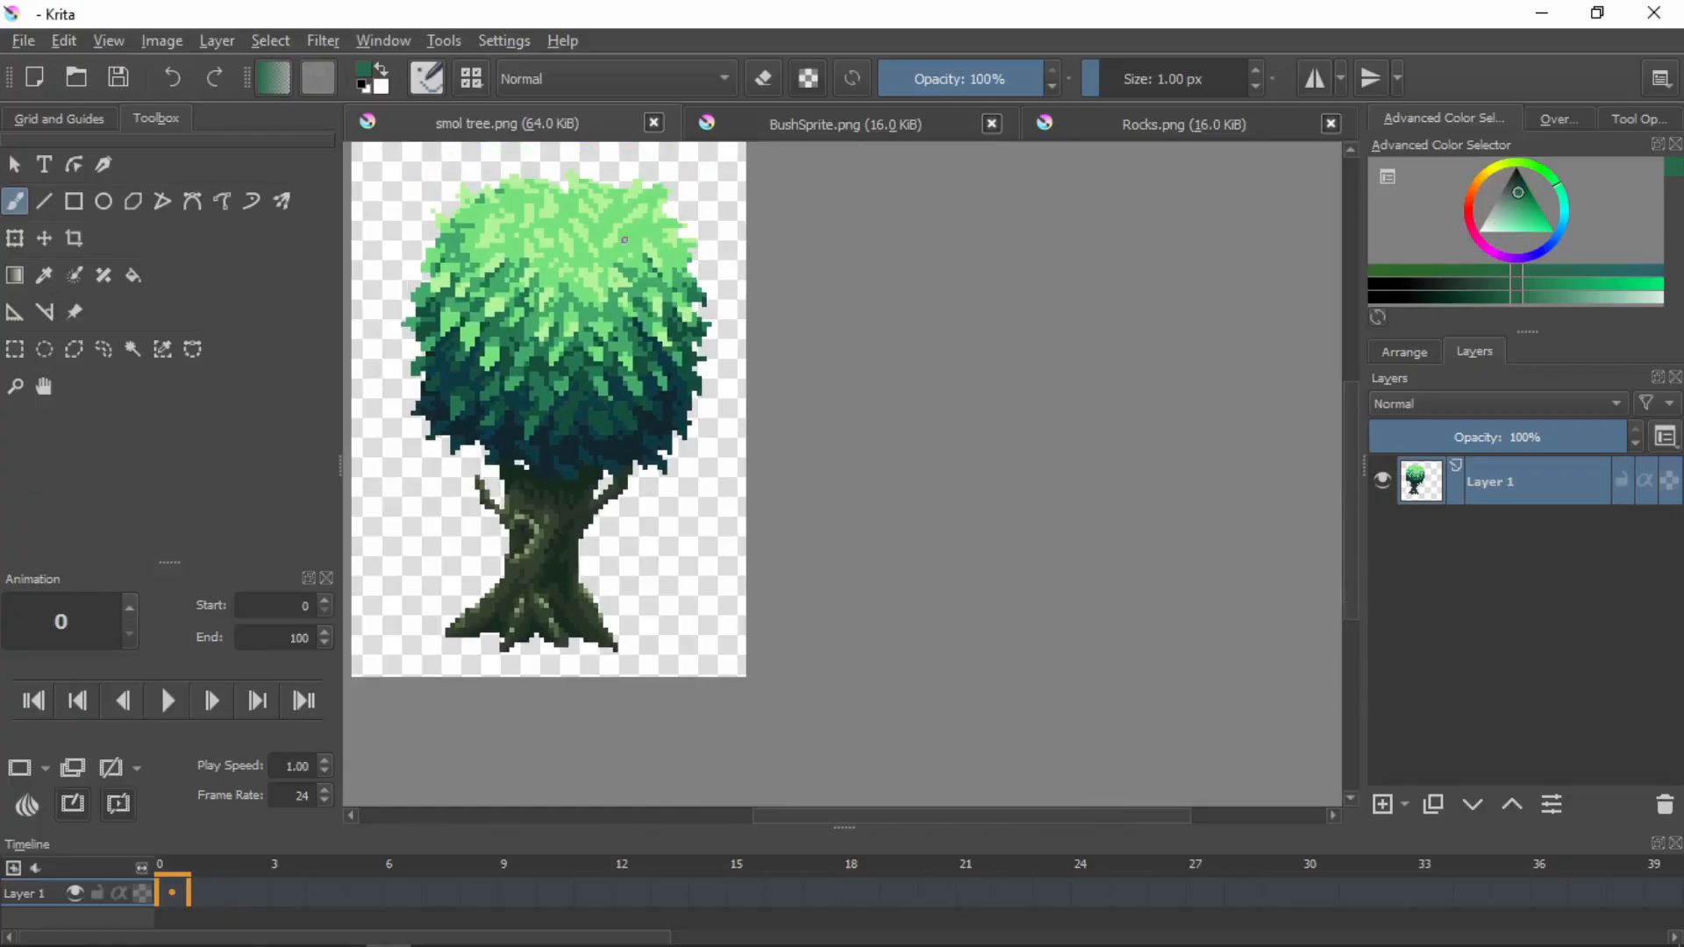
mouse_move(919, 250)
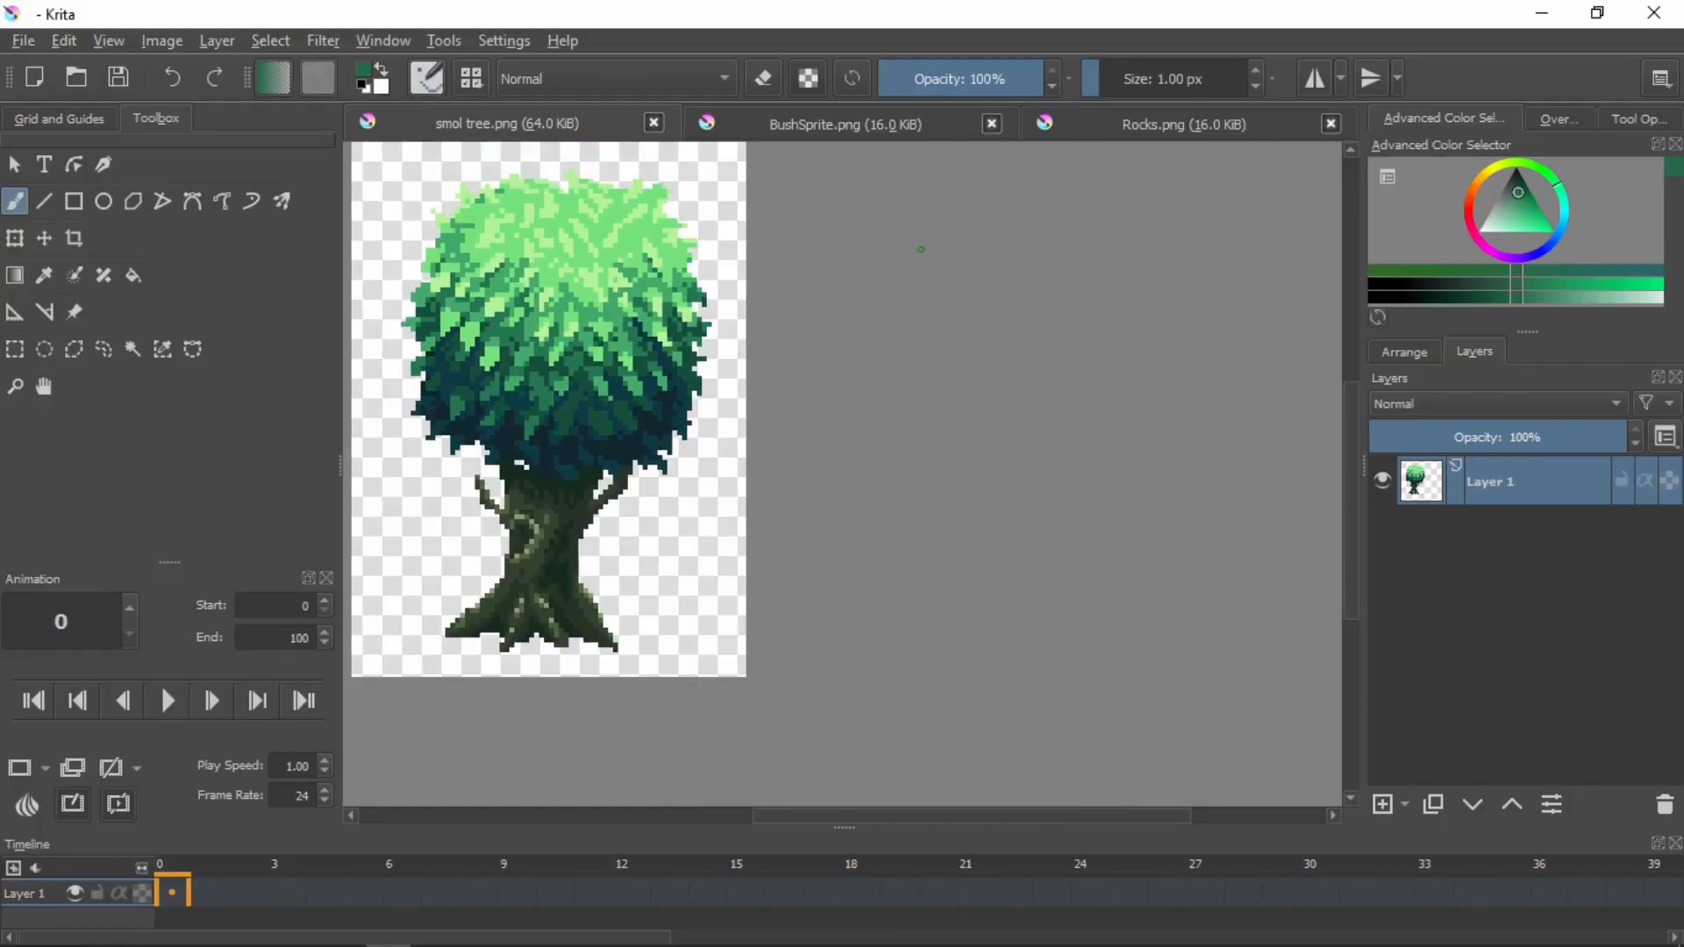